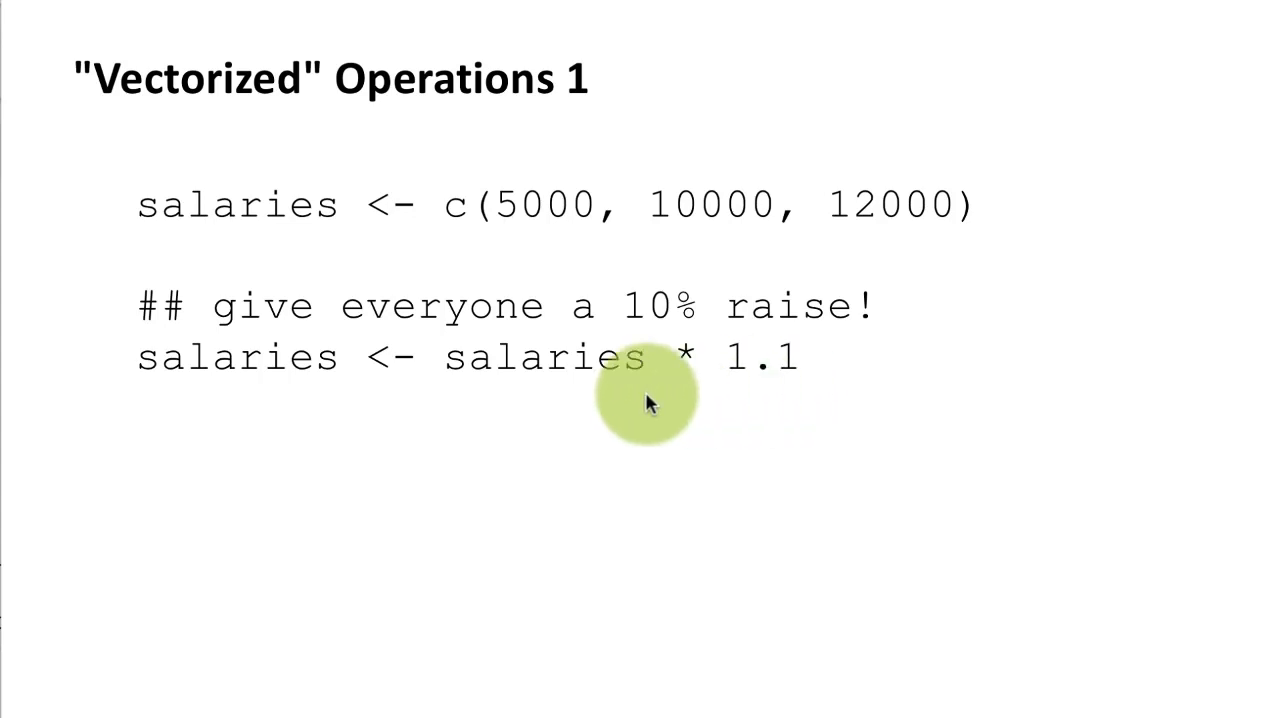
mouse_move(690, 360)
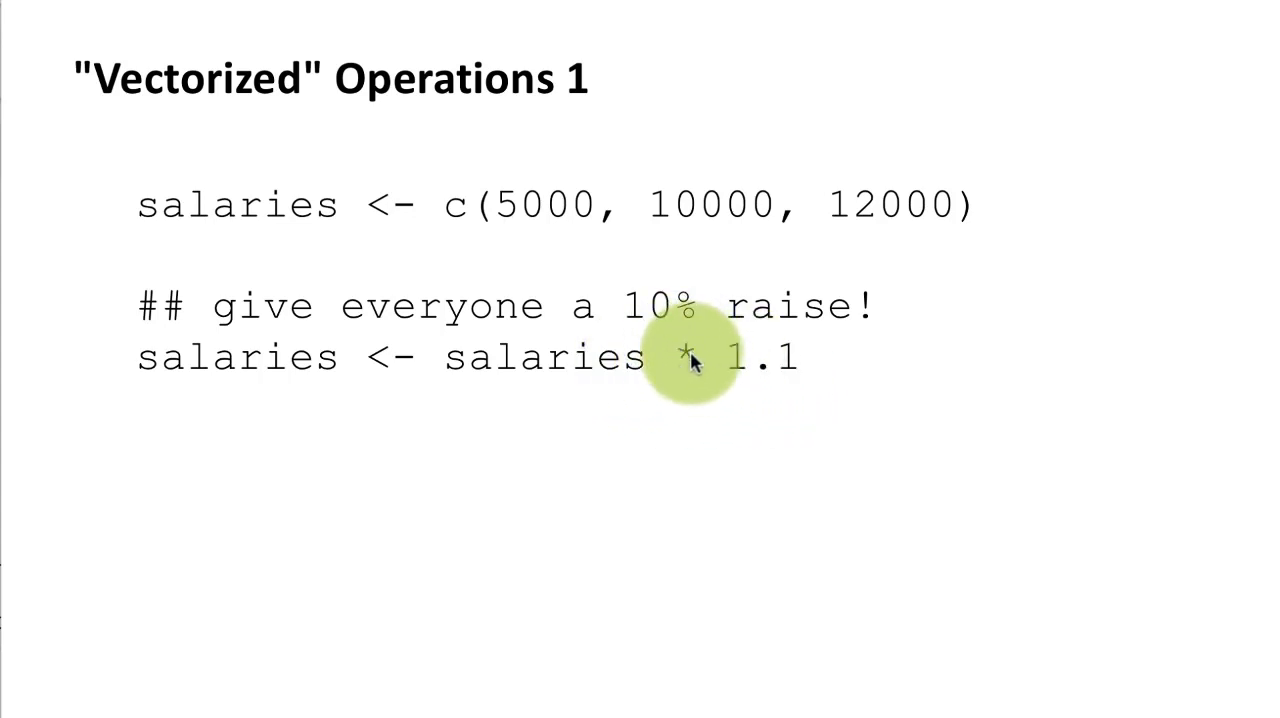